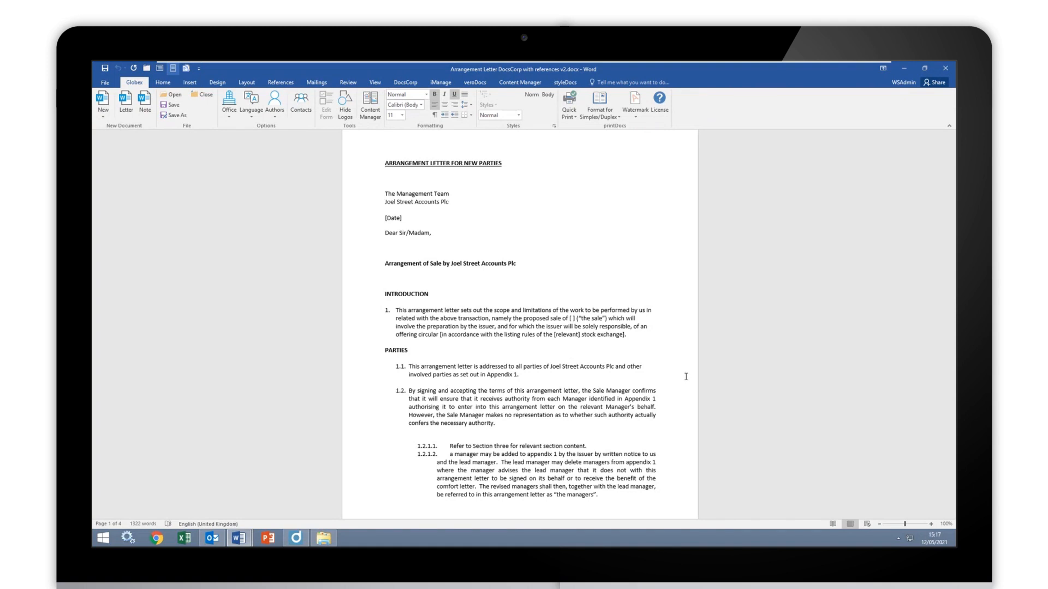
# Step: Place the selection start before "Dear Sir/Madam," in the v2 arrangement letter
pyautogui.scroll(-3)
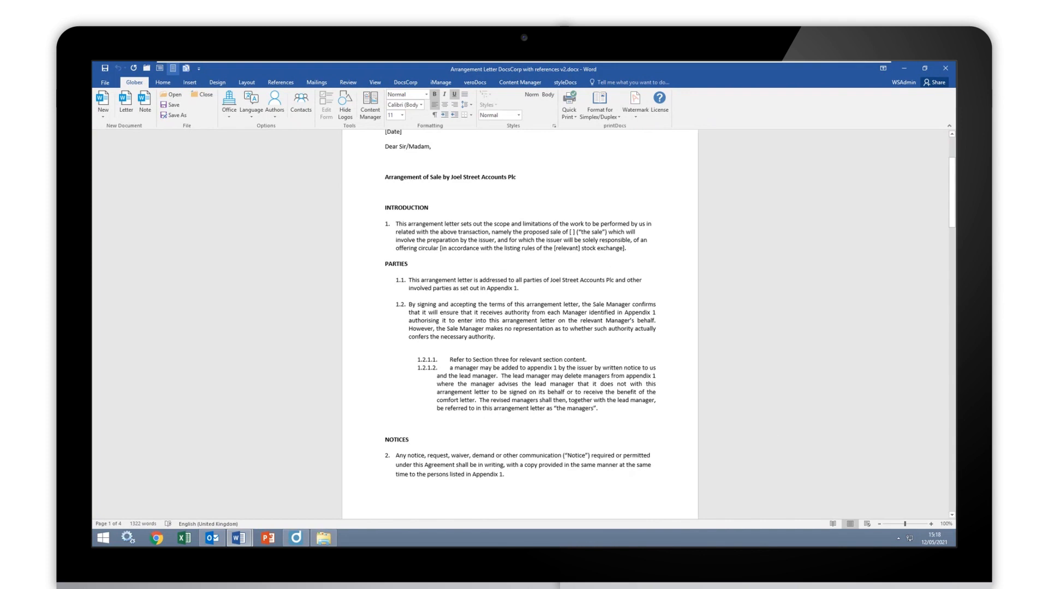
pyautogui.moveTo(491, 378)
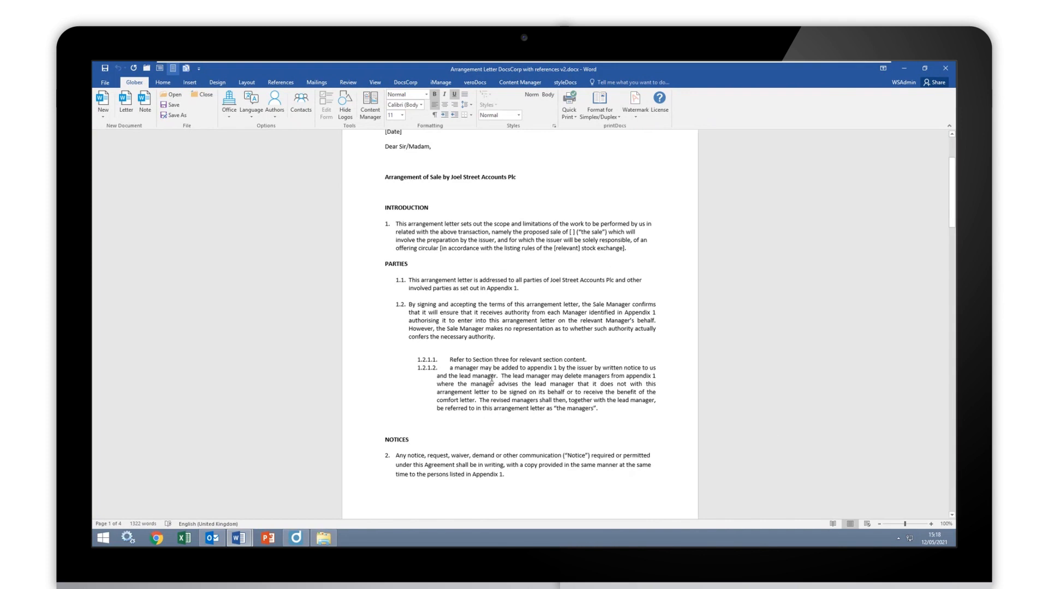
pyautogui.click(411, 191)
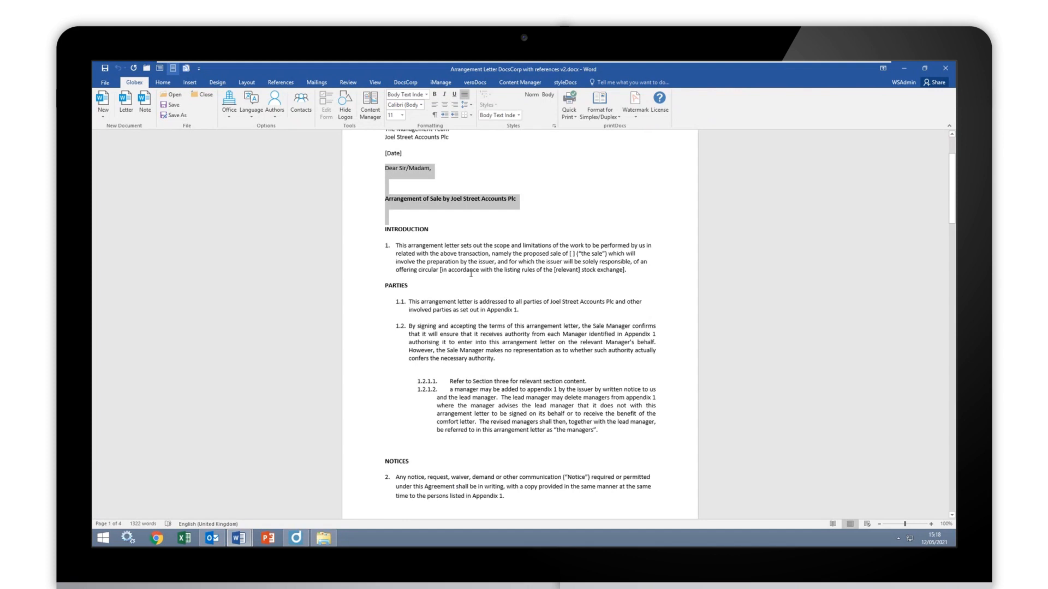
# Step: Compare the selected passages of both letters, with the v2 passage swapped to Original
pyautogui.moveTo(386, 229); pyautogui.dragTo(598, 439)
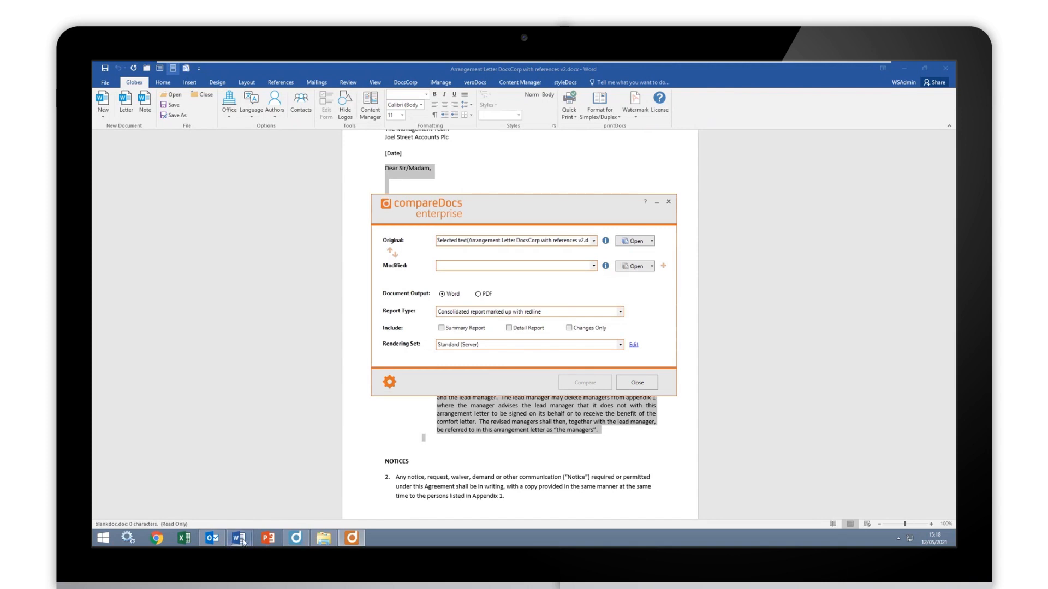
pyautogui.moveTo(239, 538)
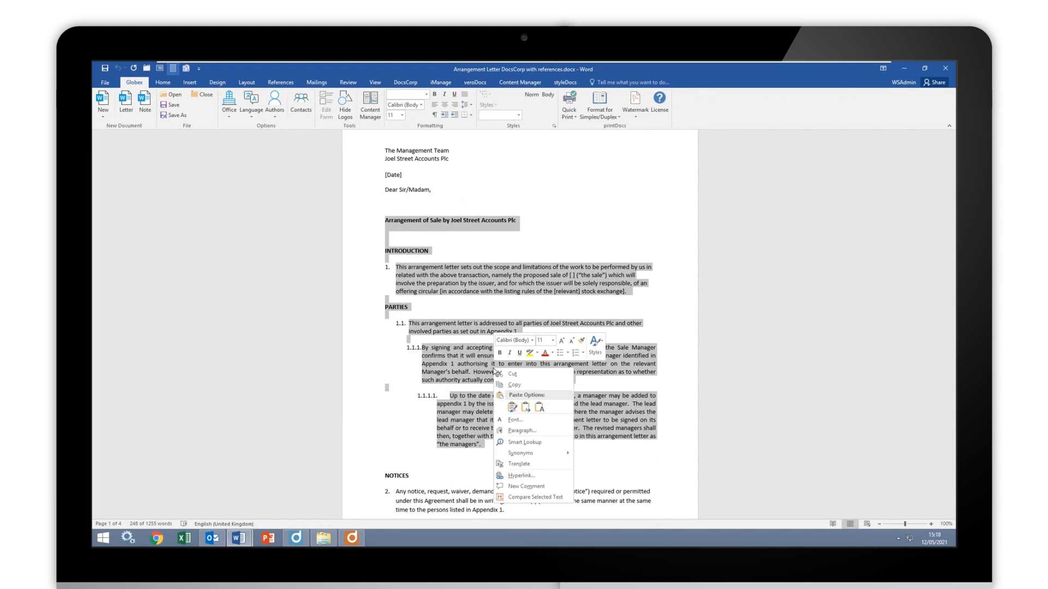
pyautogui.click(554, 480)
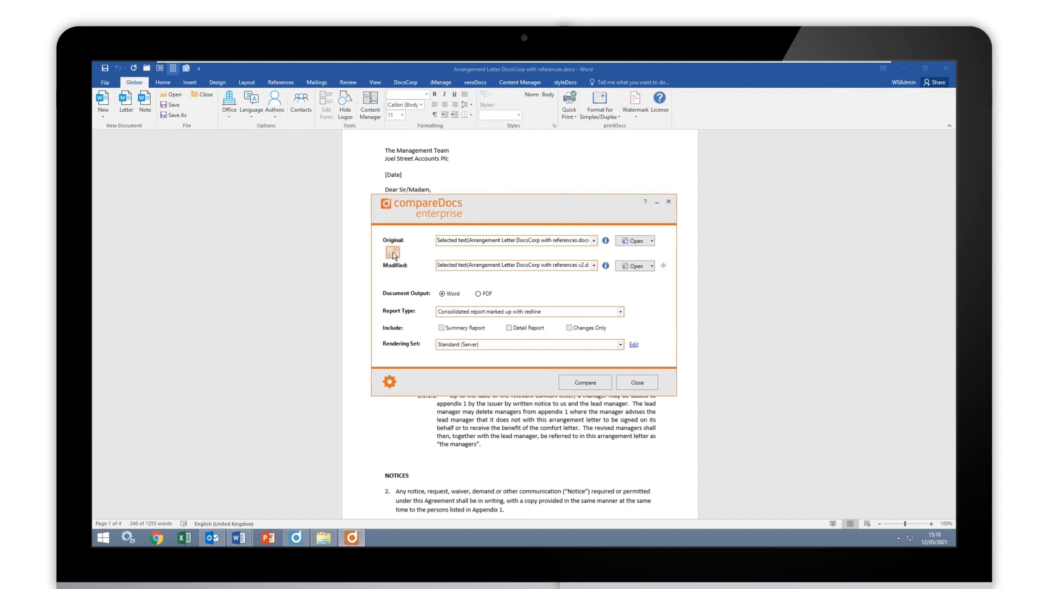
pyautogui.click(393, 252)
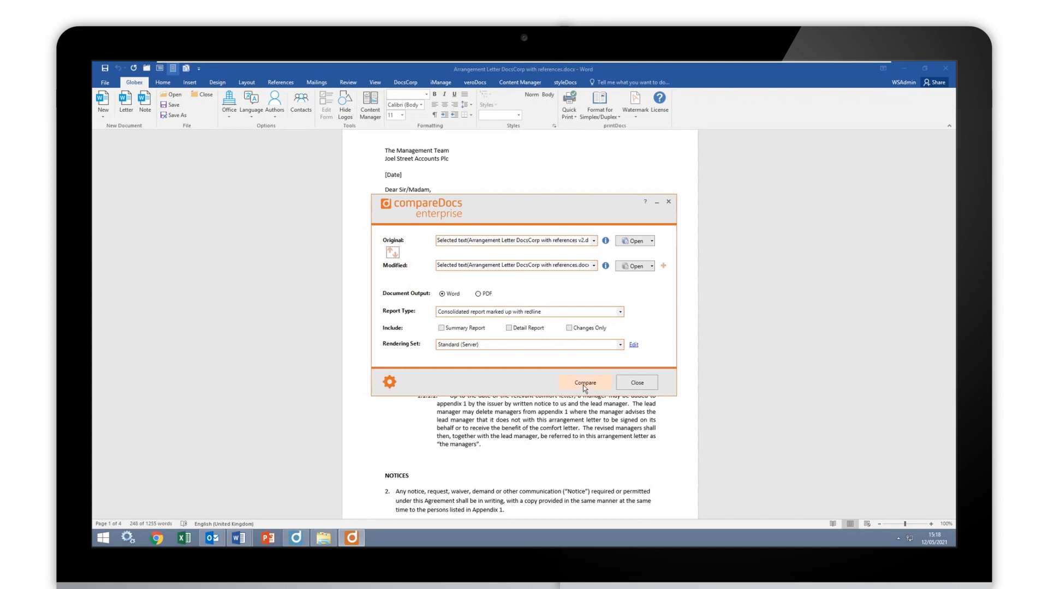
# Step: Run the comparison into a redline document, skip saving it, and return to the source letter
pyautogui.click(584, 382)
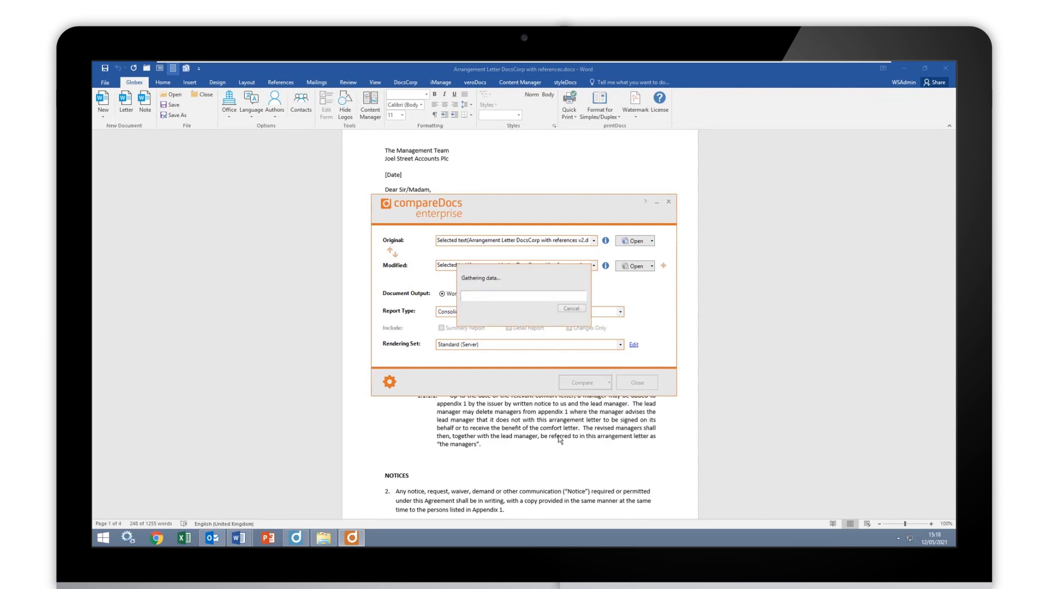
pyautogui.click(581, 382)
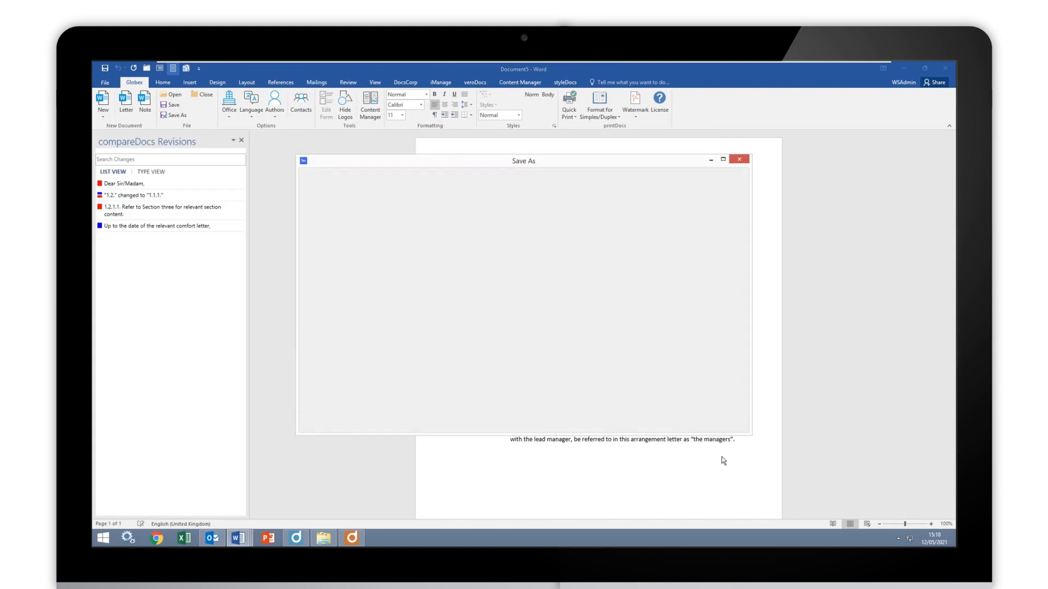
pyautogui.click(739, 160)
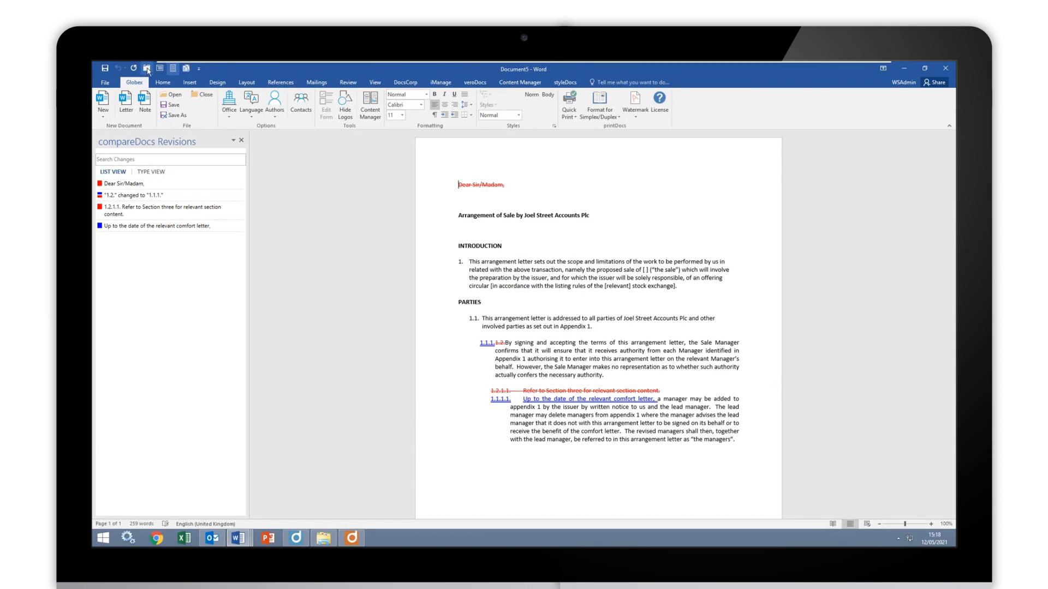
pyautogui.click(147, 69)
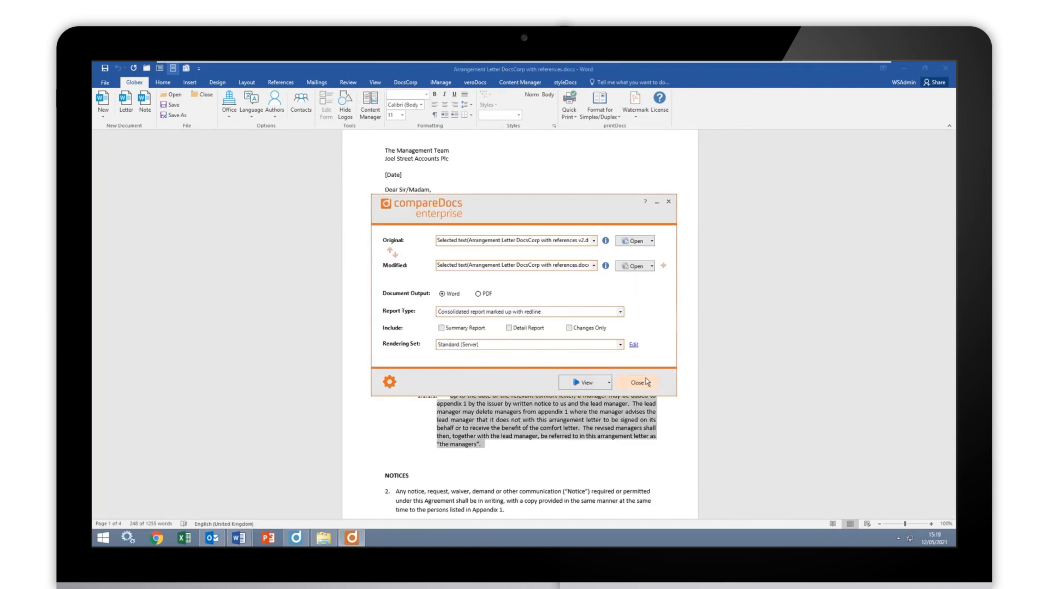
# Step: Set Clipboard Text as Original against the references letter passage, then move to the v2 letter
pyautogui.moveTo(522, 207); pyautogui.dragTo(775, 248)
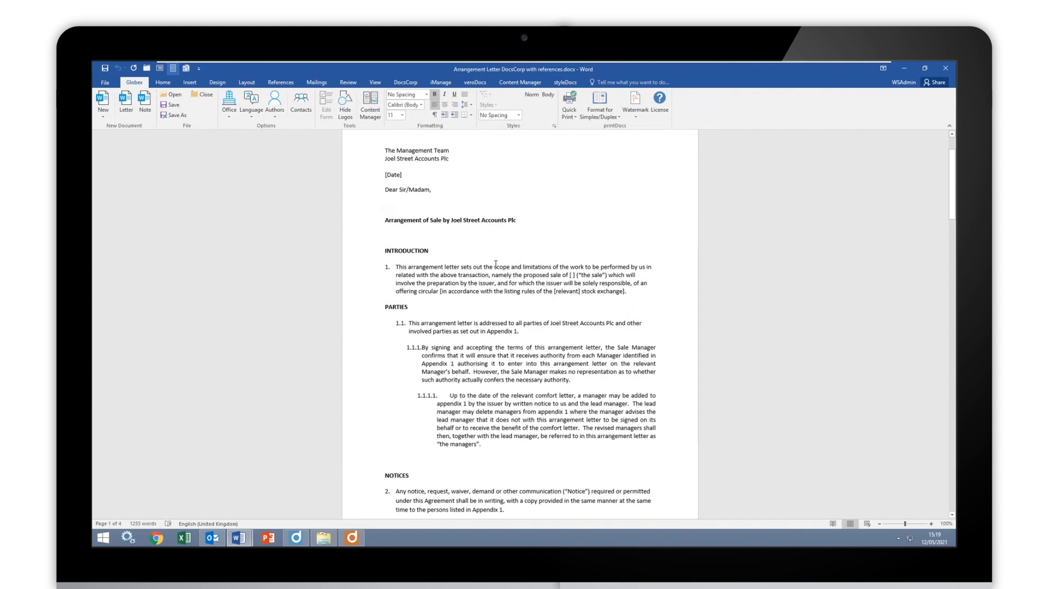
pyautogui.click(428, 251)
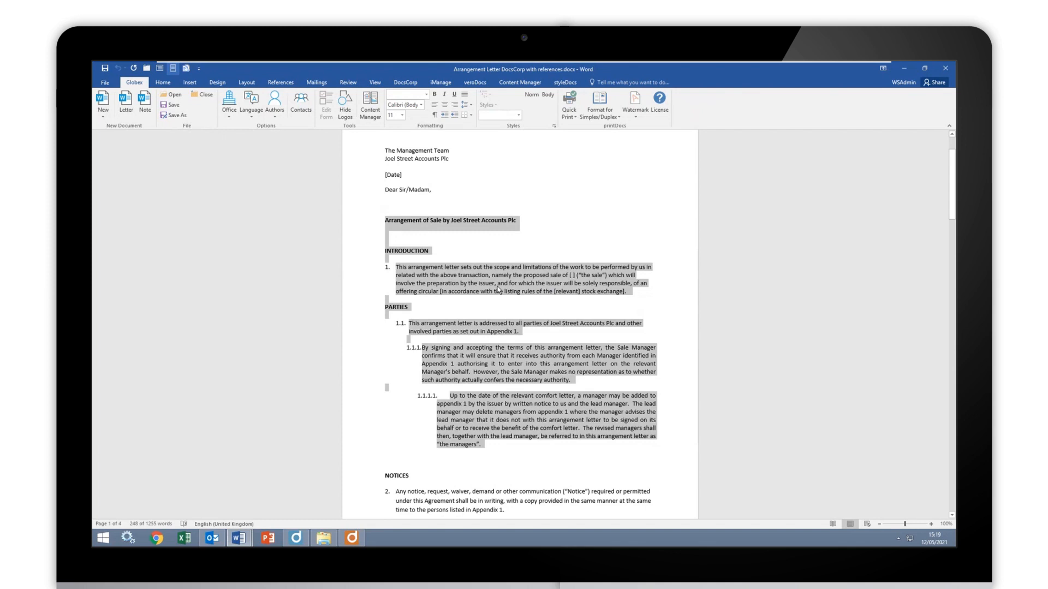
pyautogui.moveTo(485, 227)
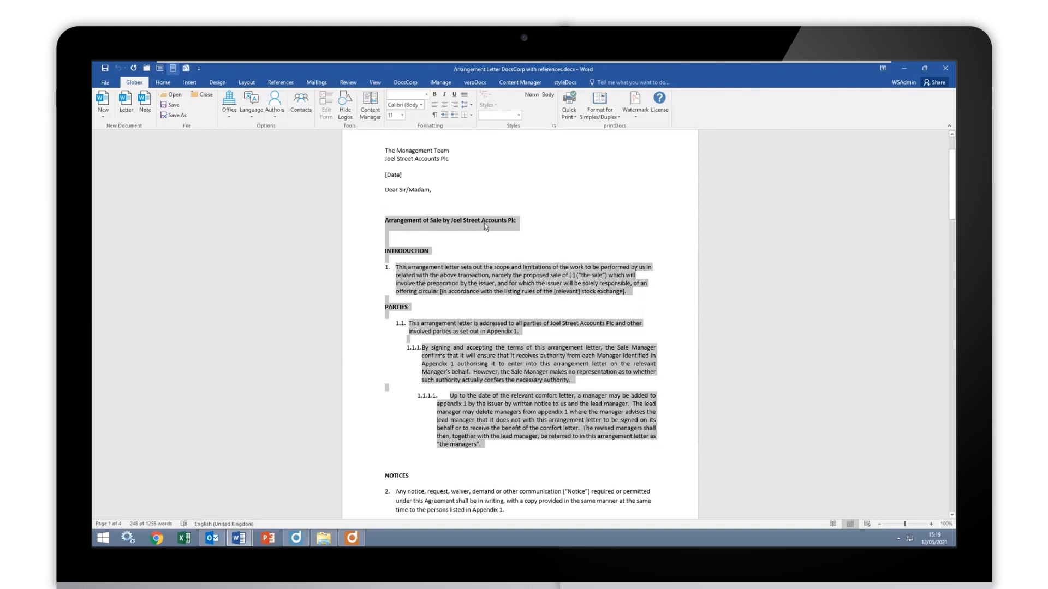
pyautogui.moveTo(520, 288)
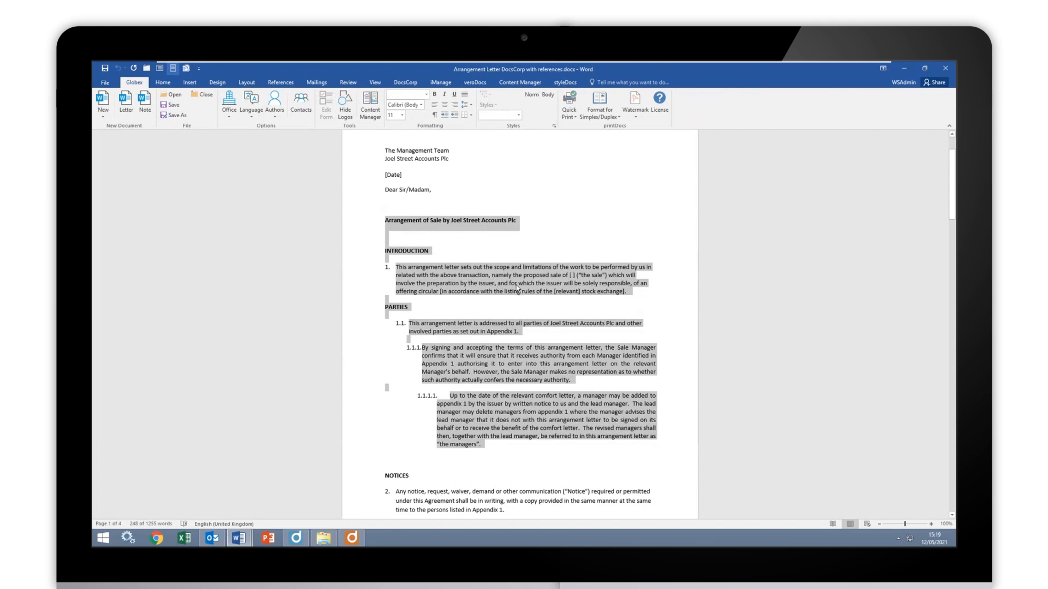
pyautogui.moveTo(517, 291)
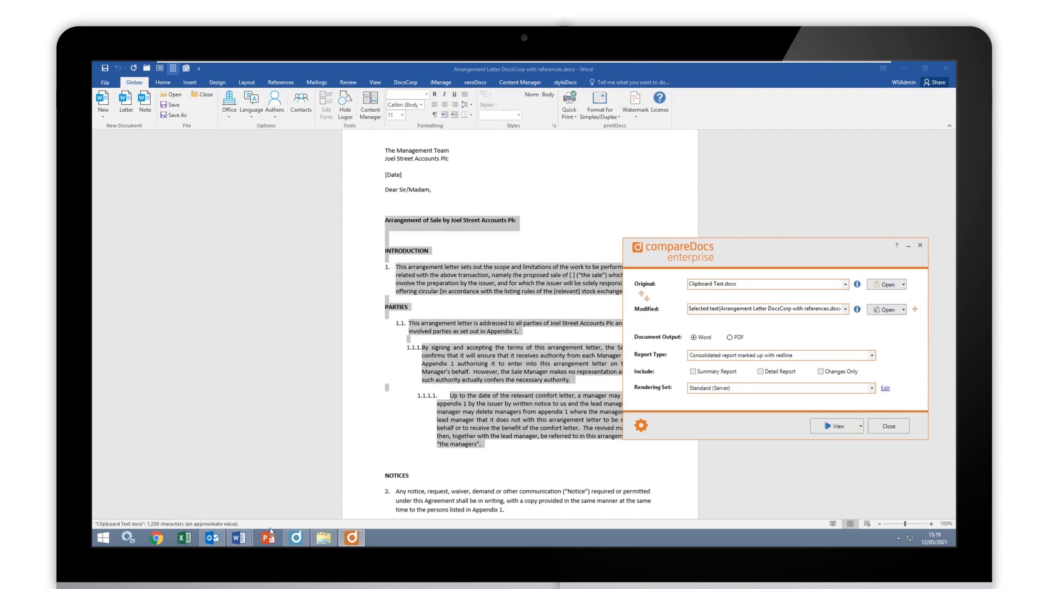
pyautogui.click(888, 427)
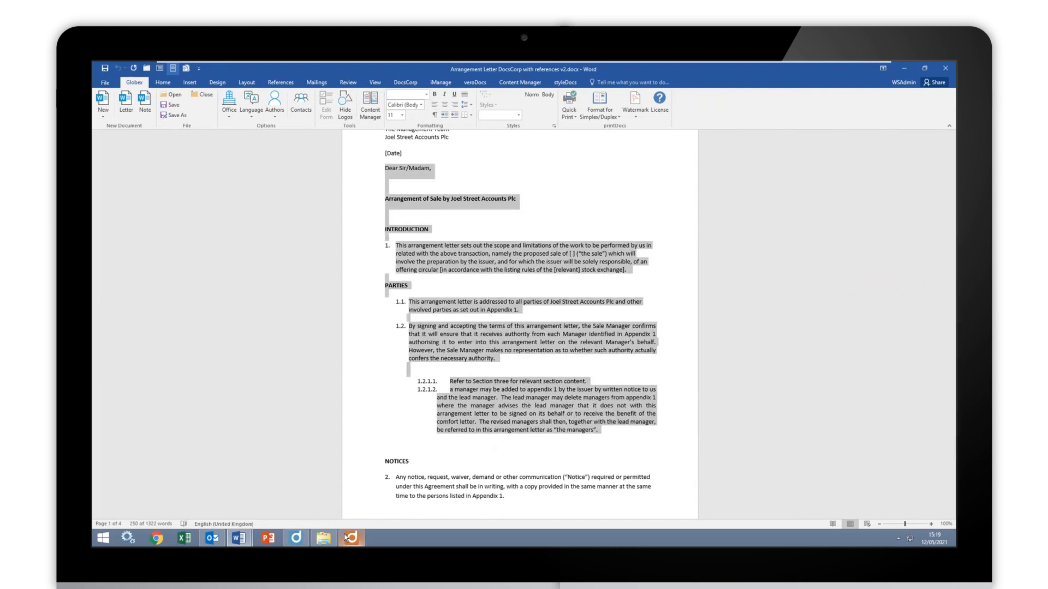
# Step: Close the compareDocs dialog holding both clipboard documents without comparing
pyautogui.click(350, 538)
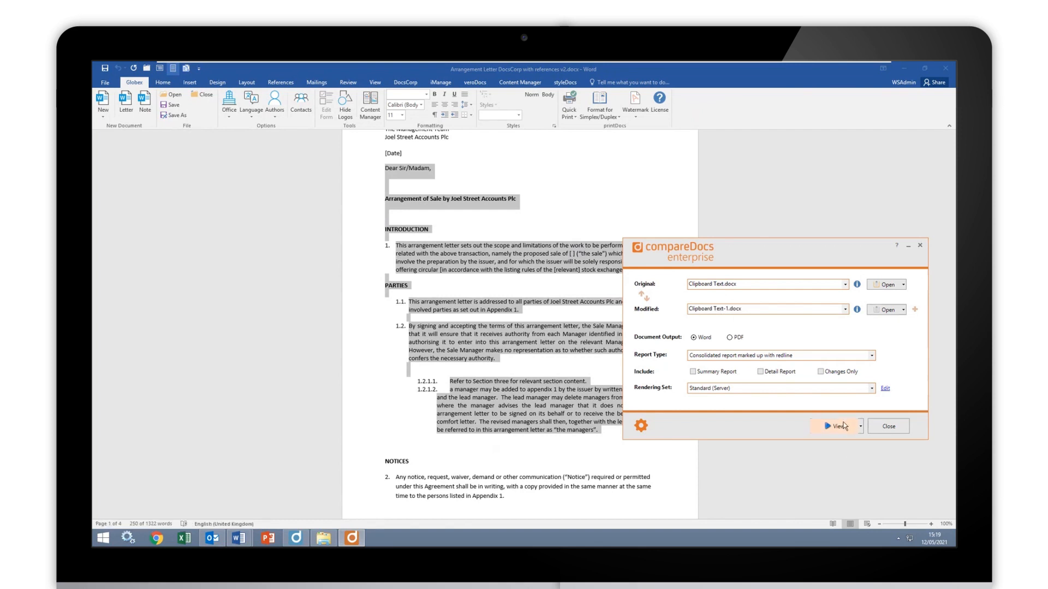
pyautogui.moveTo(830, 425)
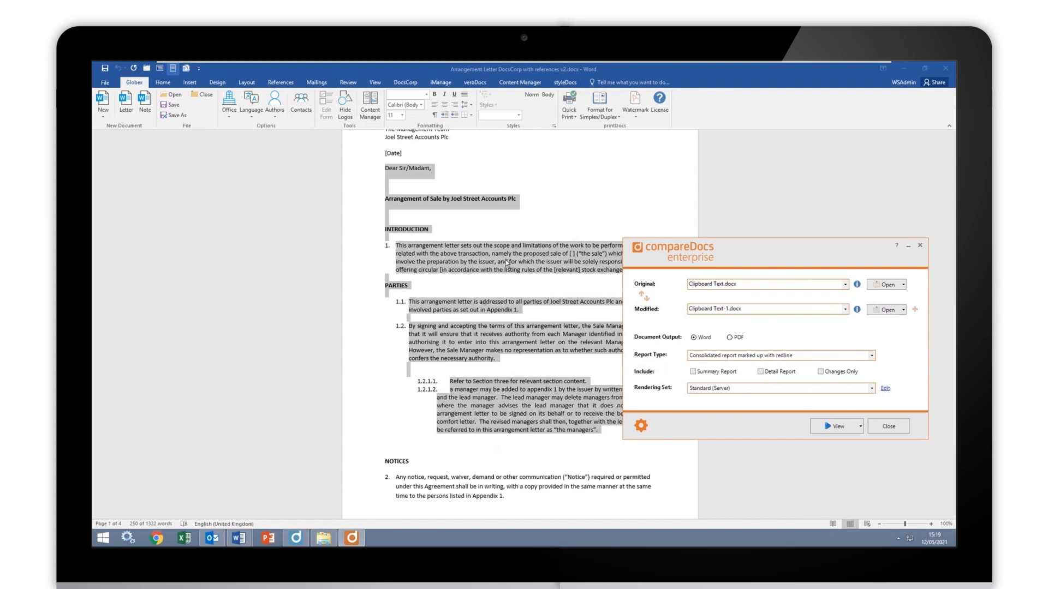
pyautogui.moveTo(513, 277)
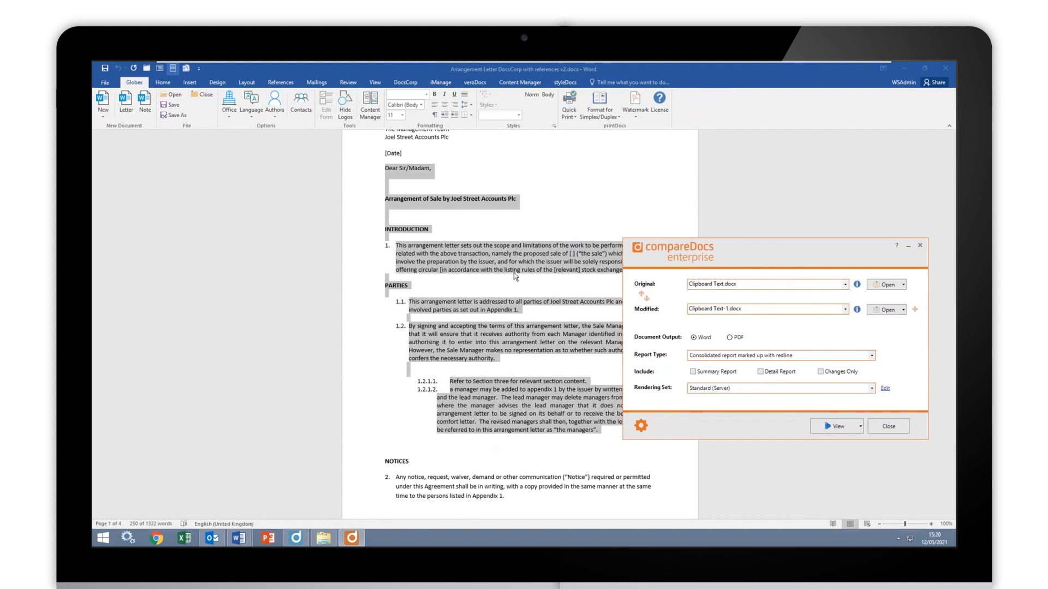
pyautogui.moveTo(570, 280)
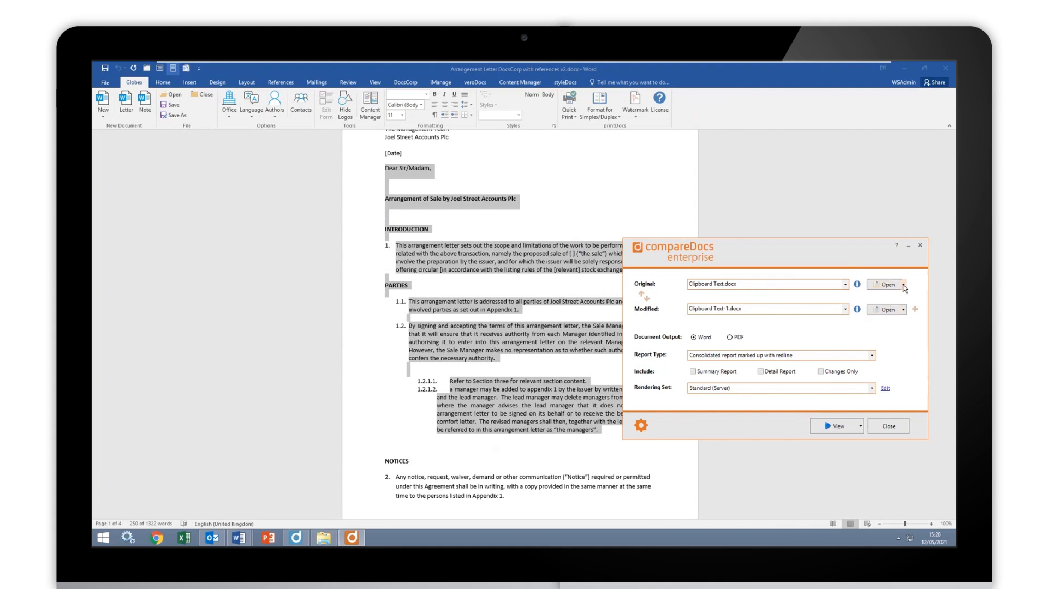
pyautogui.click(887, 427)
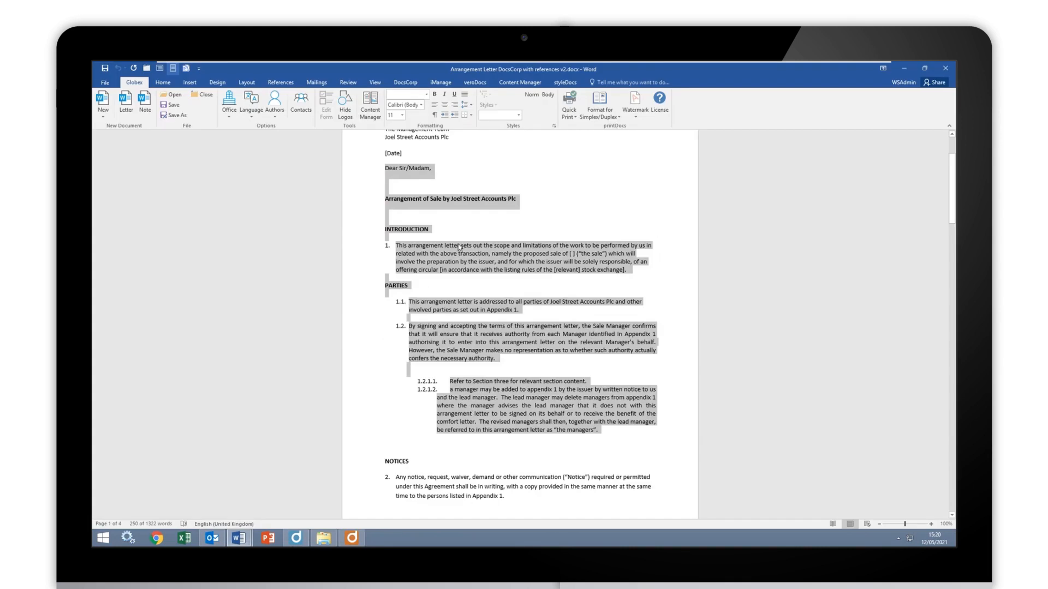
# Step: Start a new compareDocs comparison and load the Original document from the clipboard
pyautogui.rightClick(460, 246)
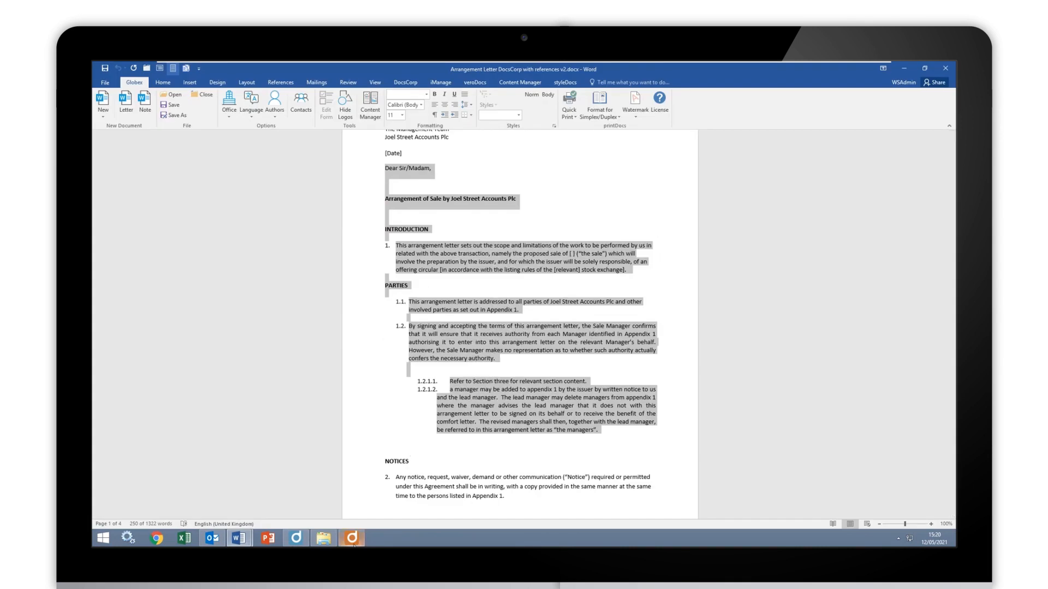
pyautogui.click(652, 242)
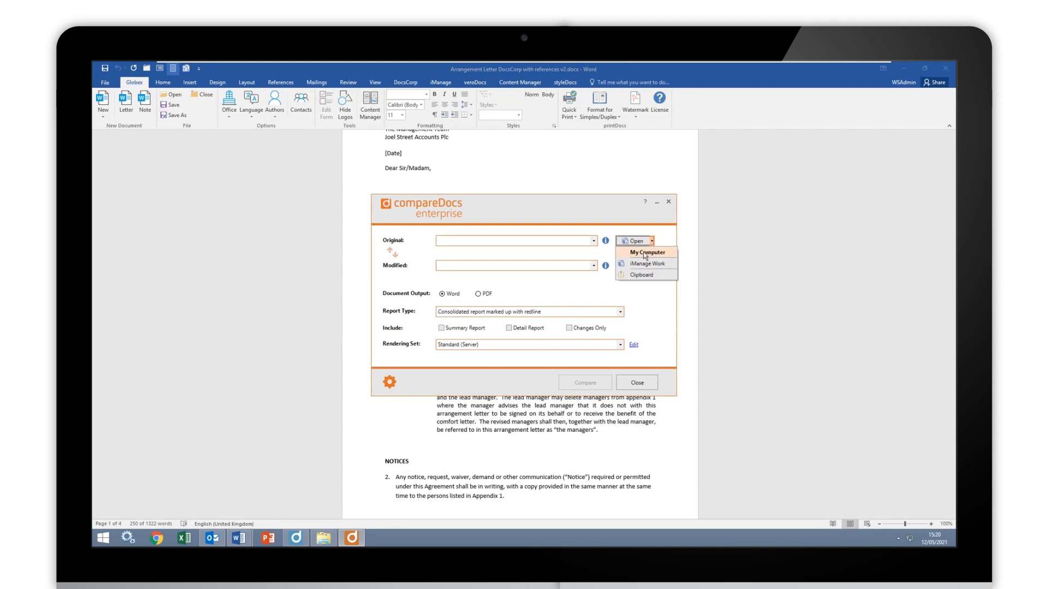
pyautogui.moveTo(641, 275)
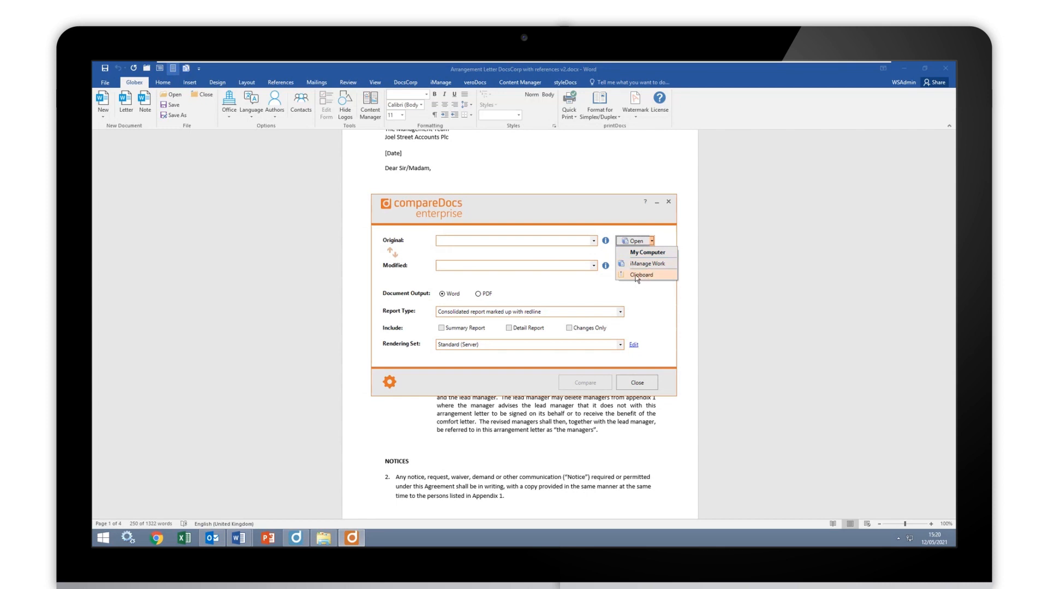
pyautogui.click(640, 275)
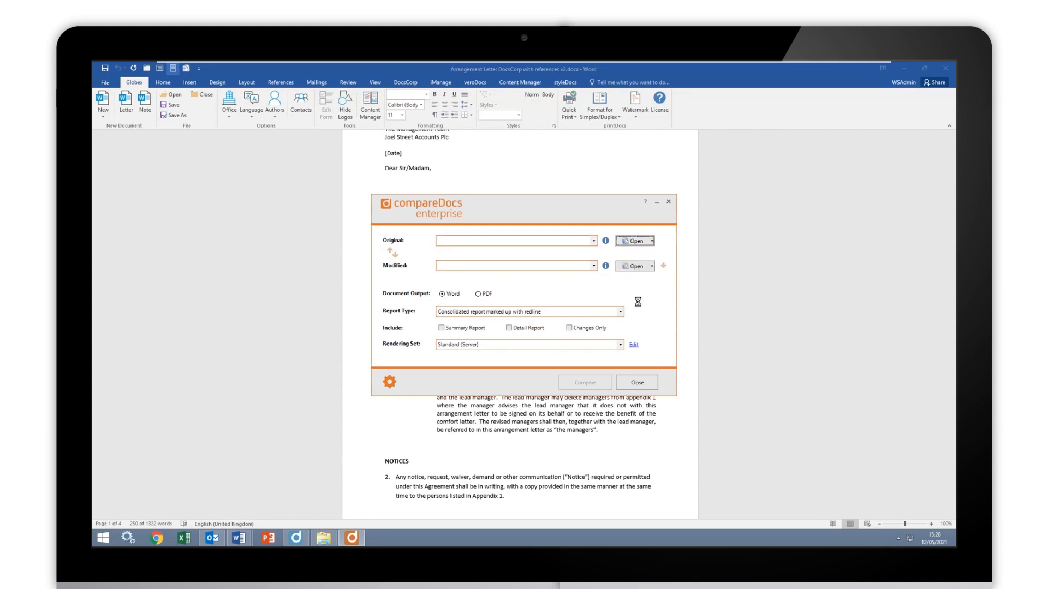
pyautogui.click(645, 240)
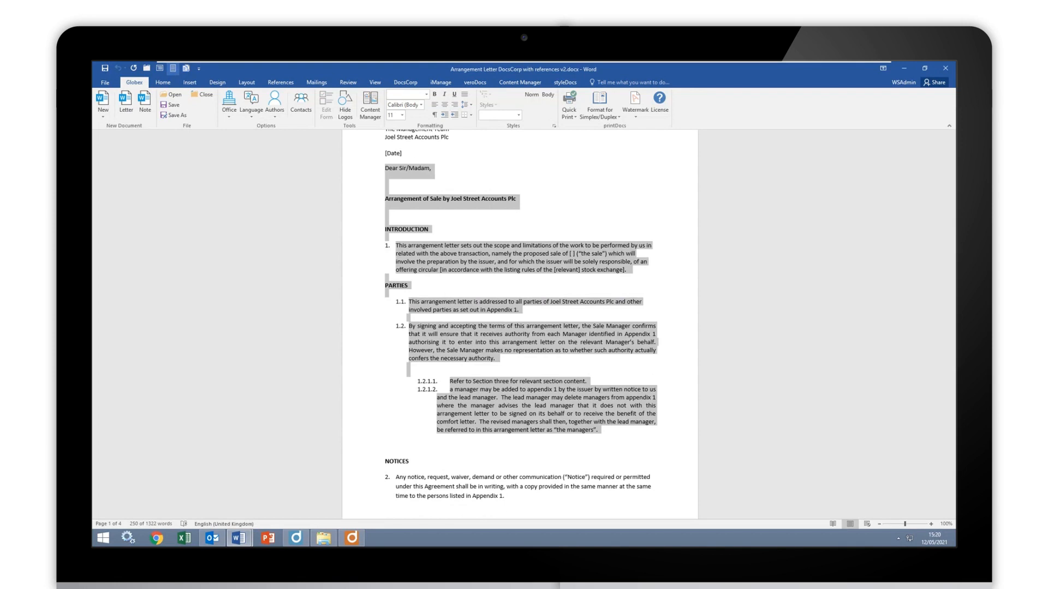
# Step: Load the Modified document from the clipboard as Clipboard Text-1.docx
pyautogui.click(653, 266)
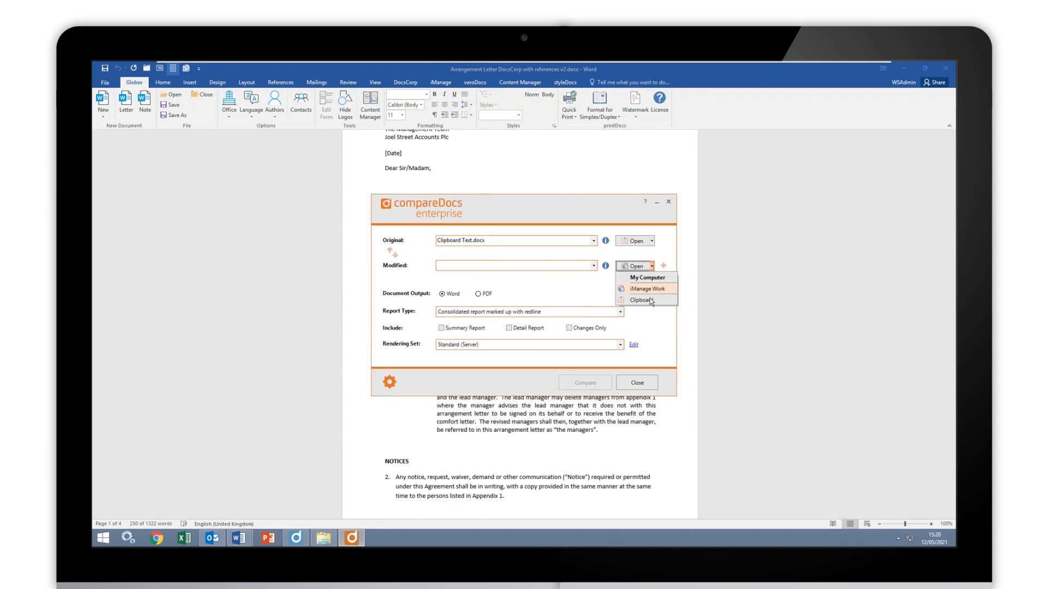
pyautogui.click(642, 299)
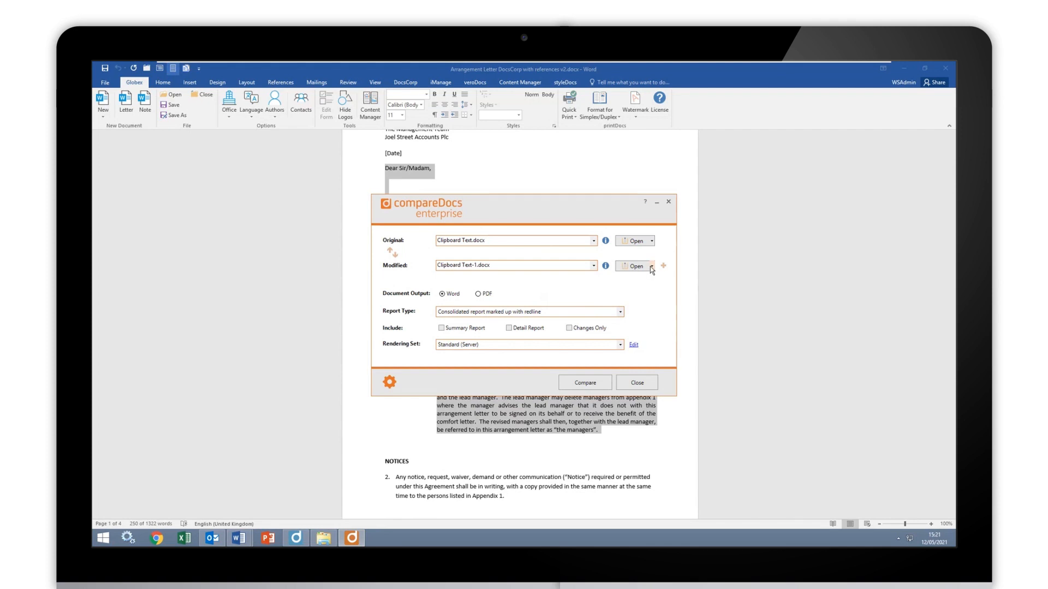
pyautogui.click(653, 266)
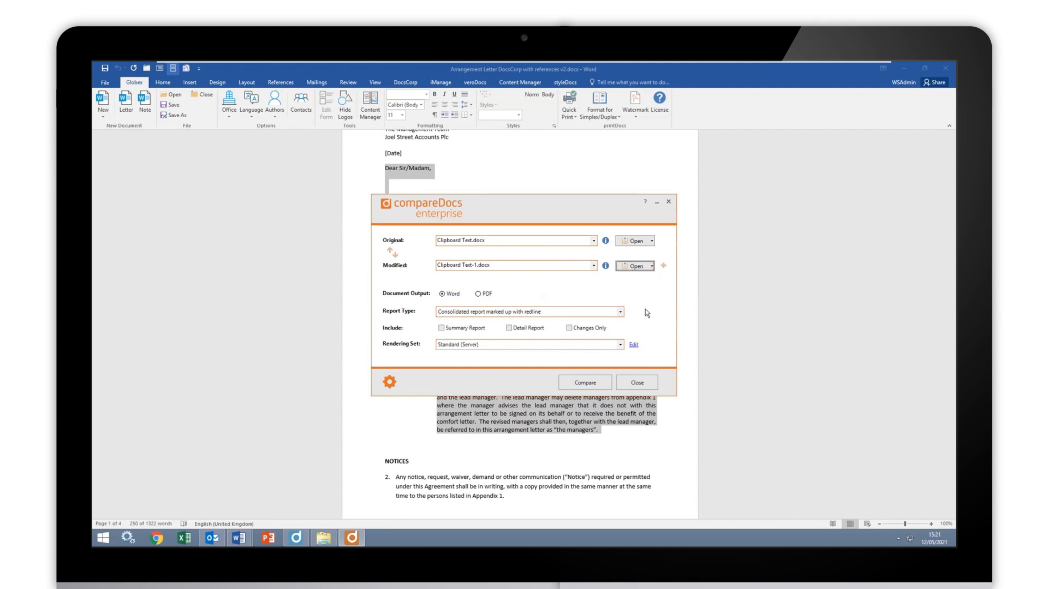
pyautogui.moveTo(639, 309)
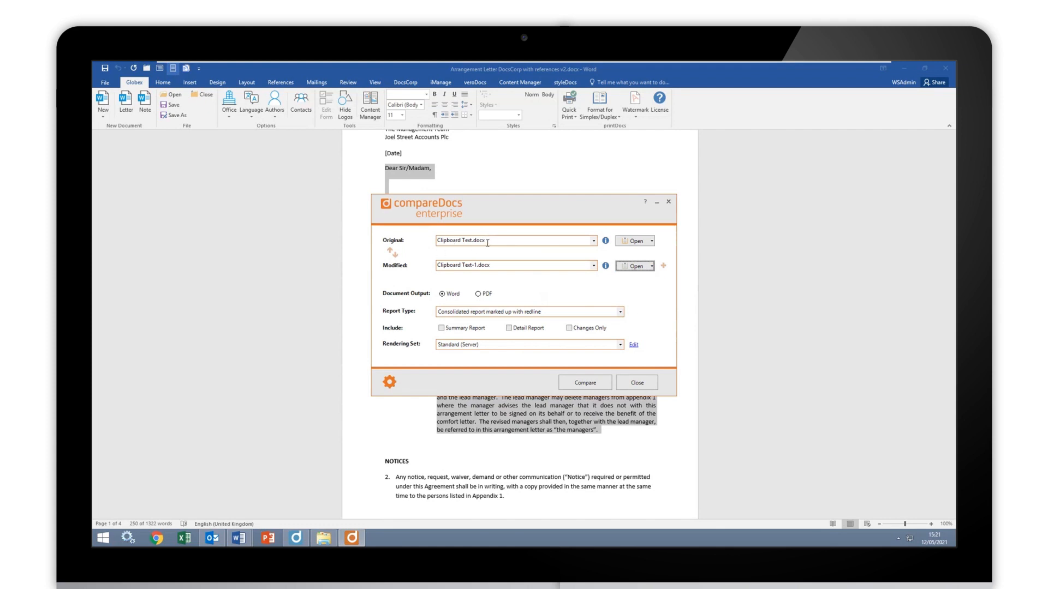
pyautogui.moveTo(555, 324)
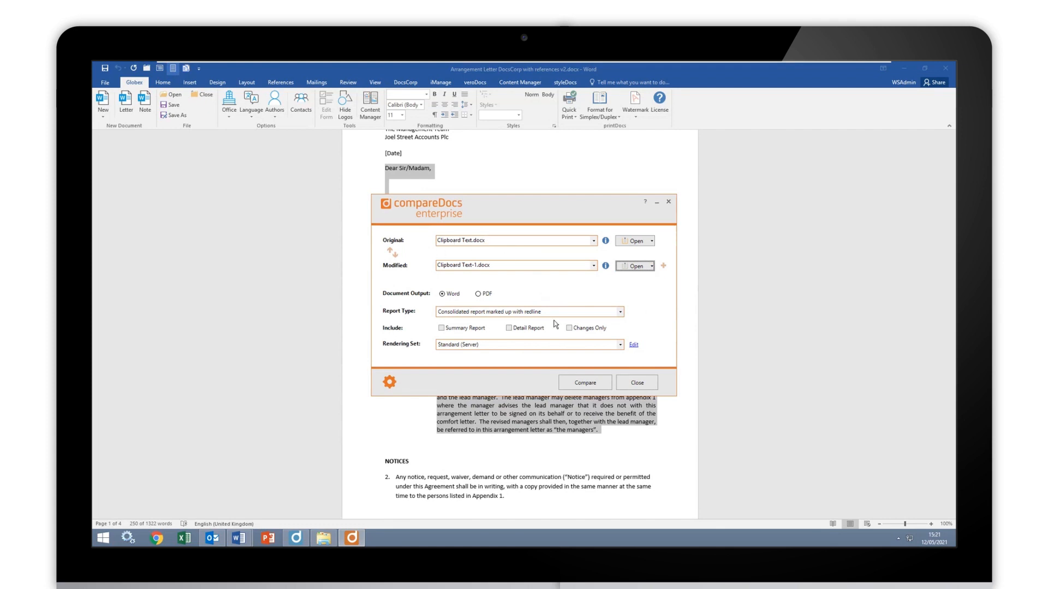
pyautogui.moveTo(431, 320)
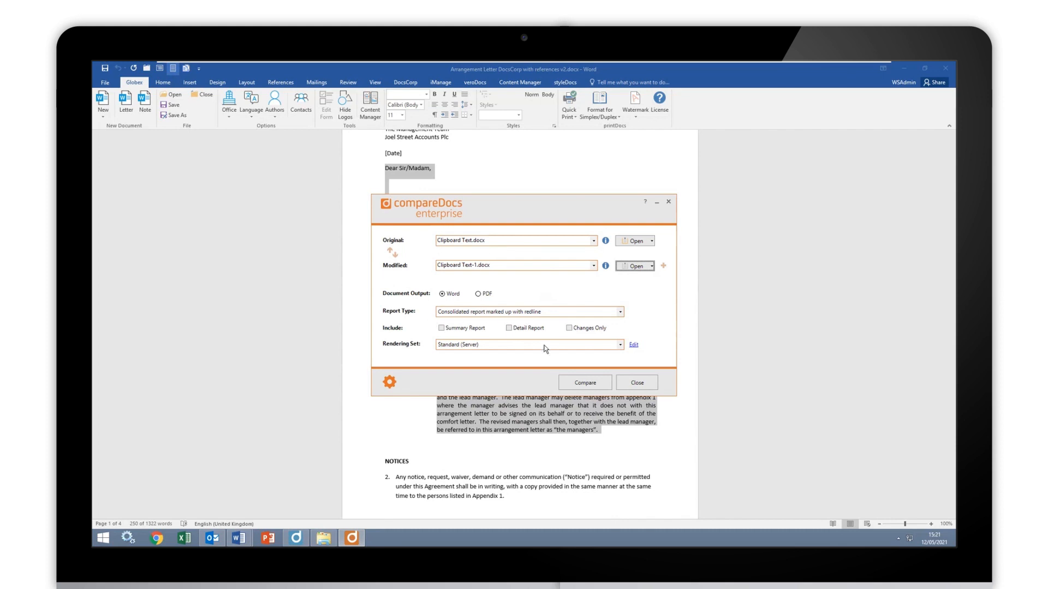
pyautogui.moveTo(542, 377)
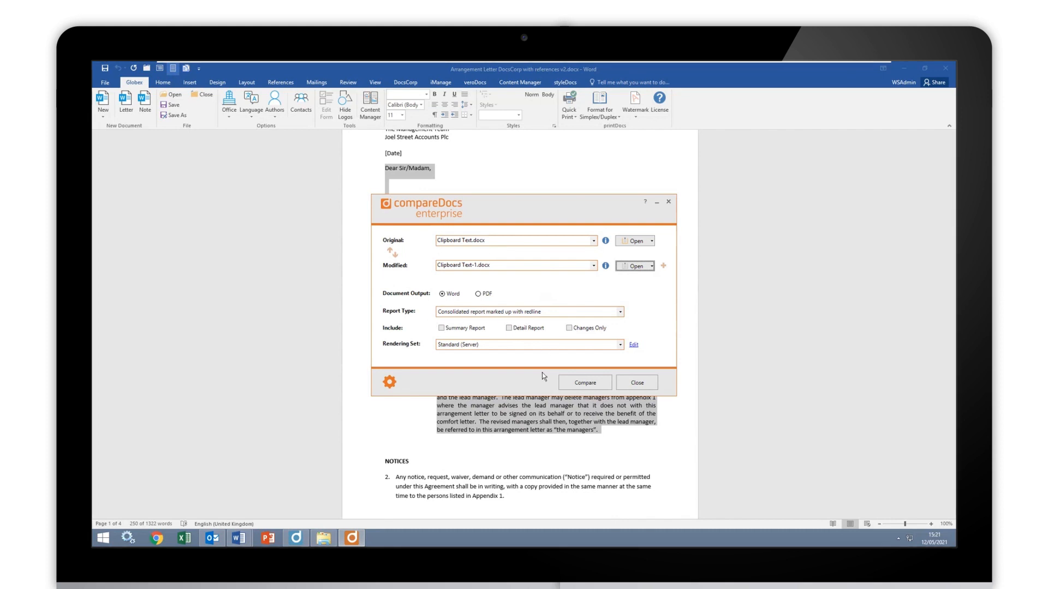